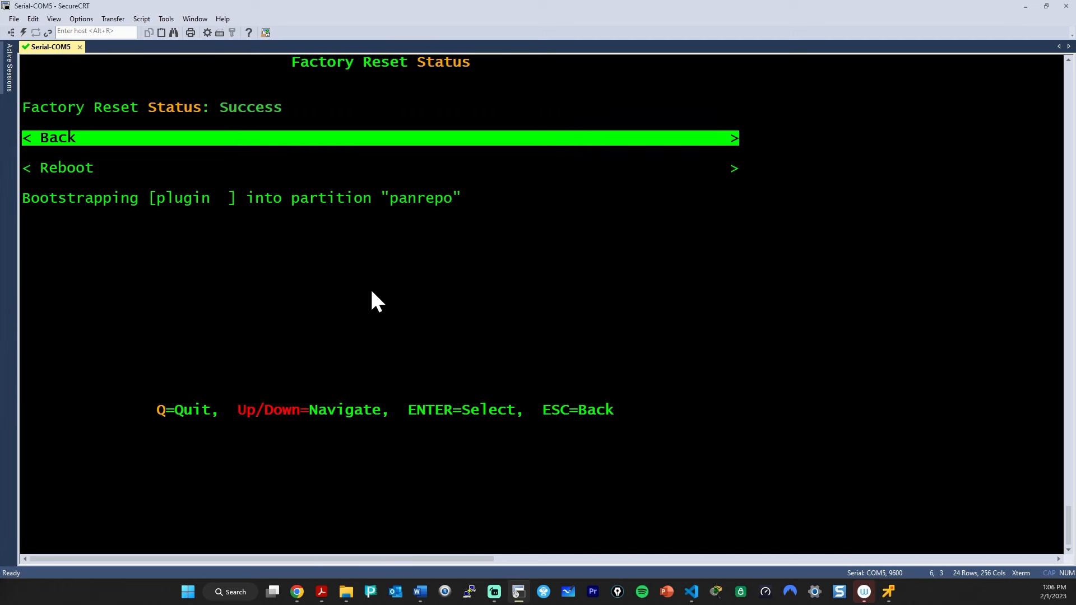
Reboot the reset PA-440 and answer yes/y to exit ZTP into standard mode.
{"action": "key", "text": "Down"}
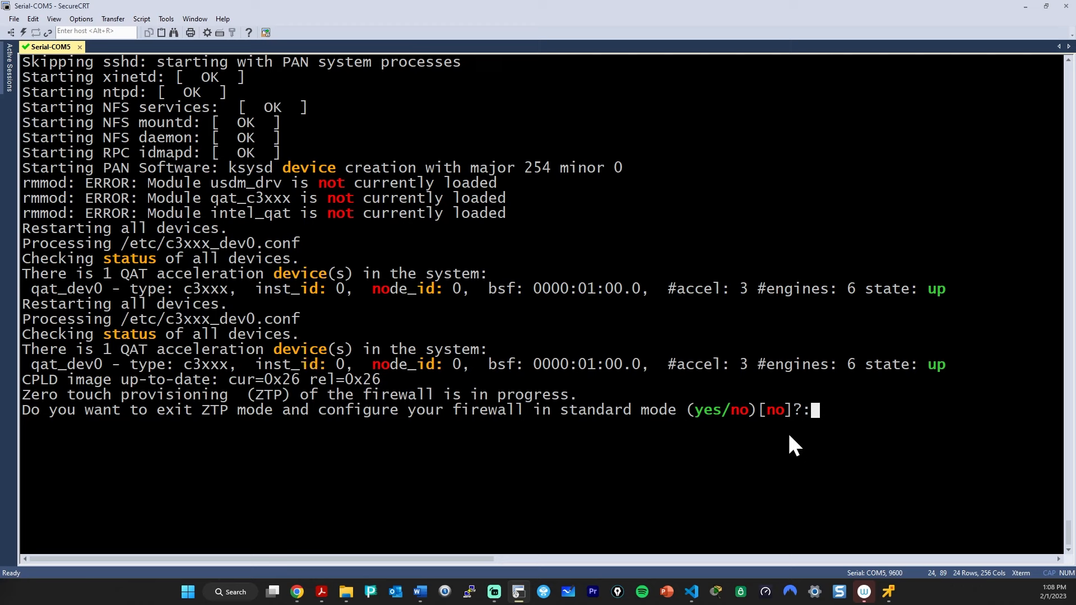
{"action": "type", "text": "yes"}
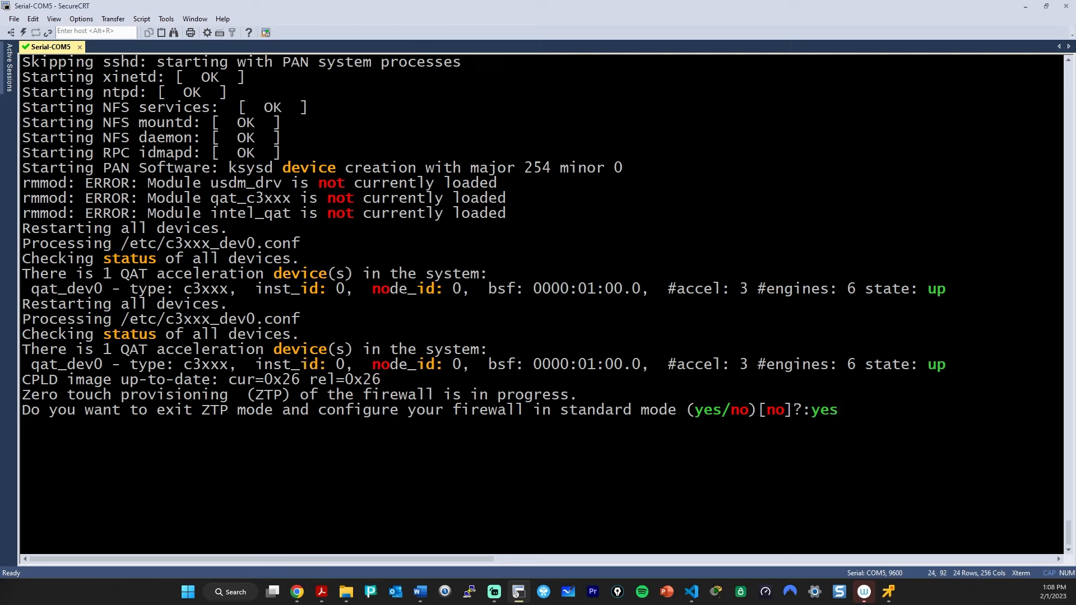
{"action": "key", "text": "Return"}
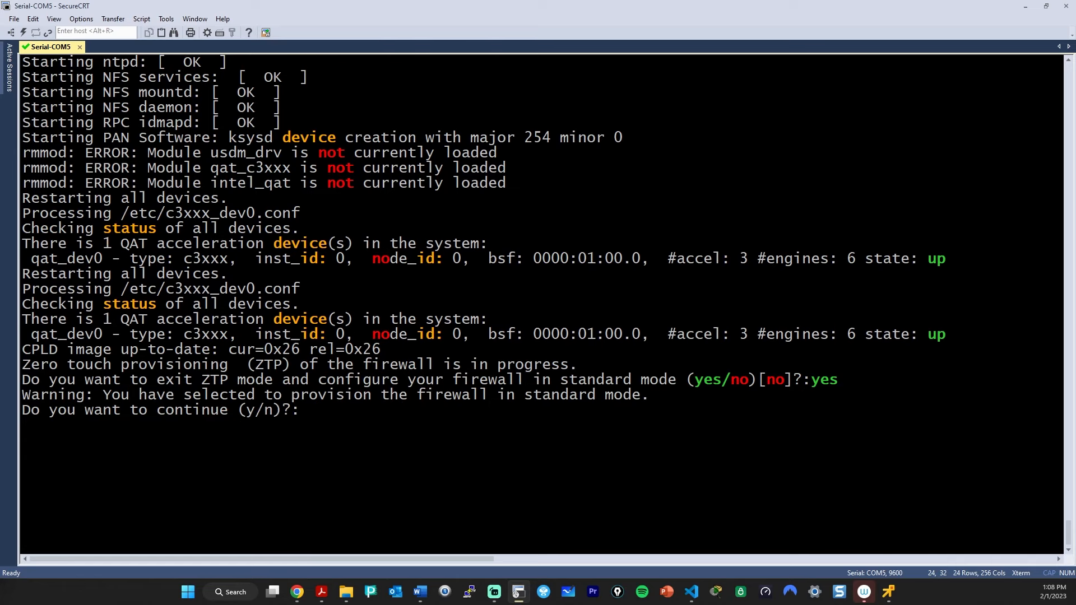
{"action": "type", "text": "y"}
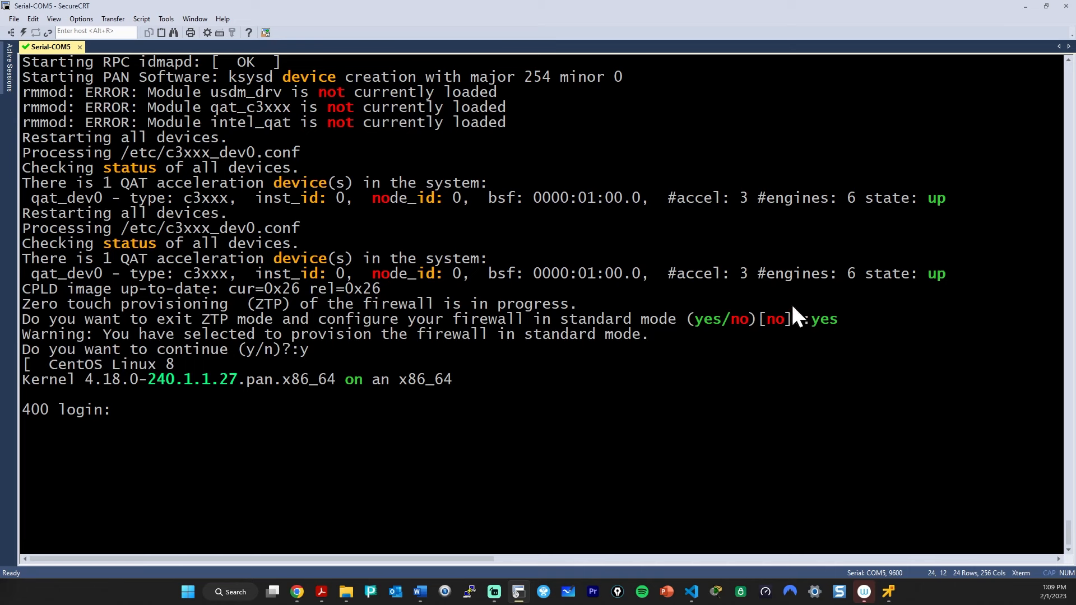
{"action": "mouse_move", "coordinate": [779, 336]}
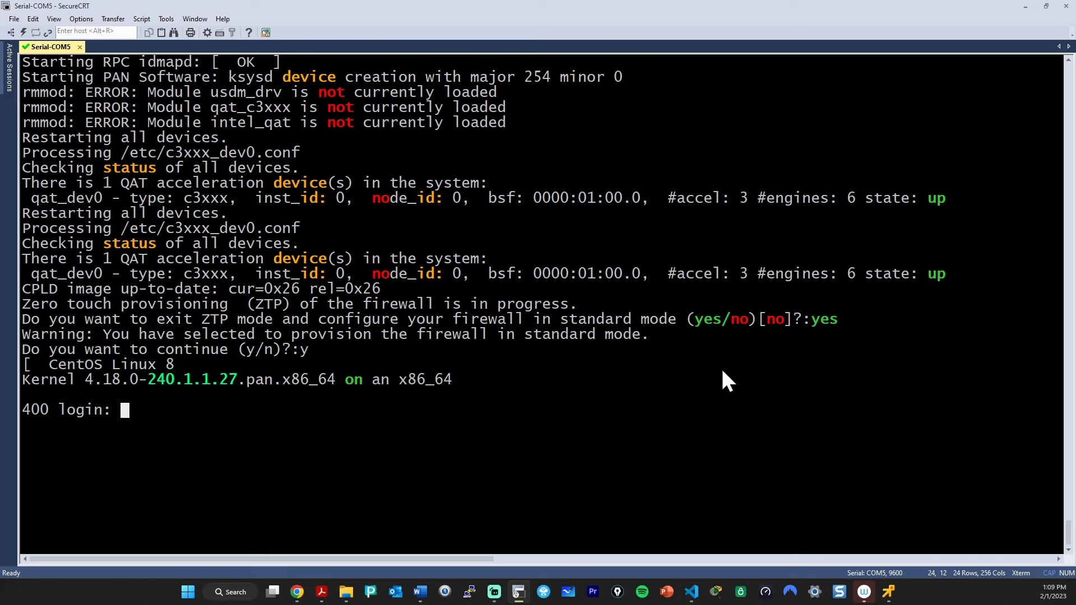
{"action": "mouse_move", "coordinate": [182, 418]}
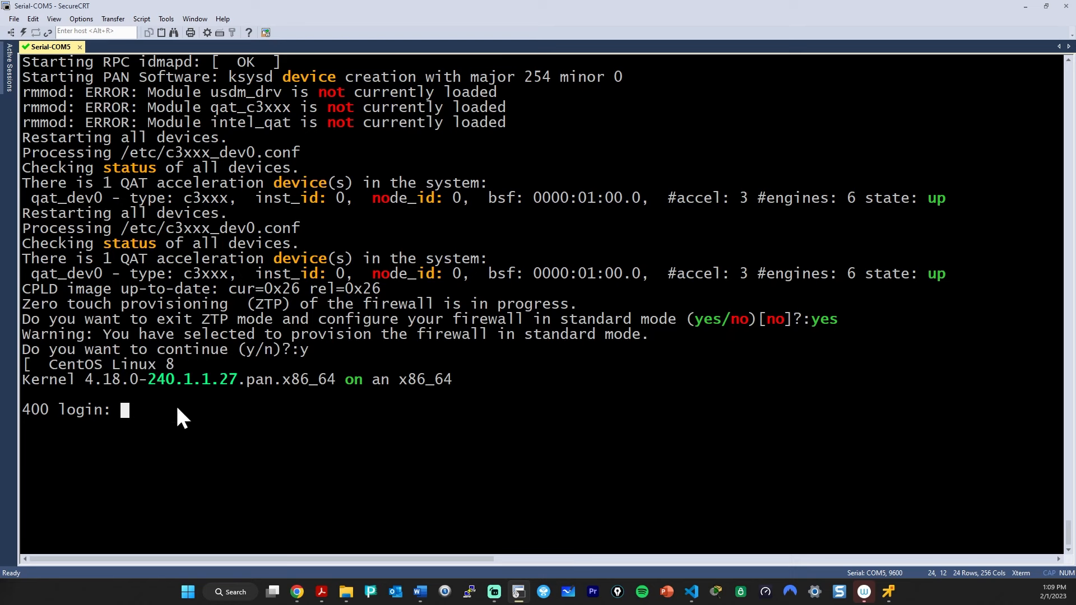
{"action": "mouse_move", "coordinate": [196, 430]}
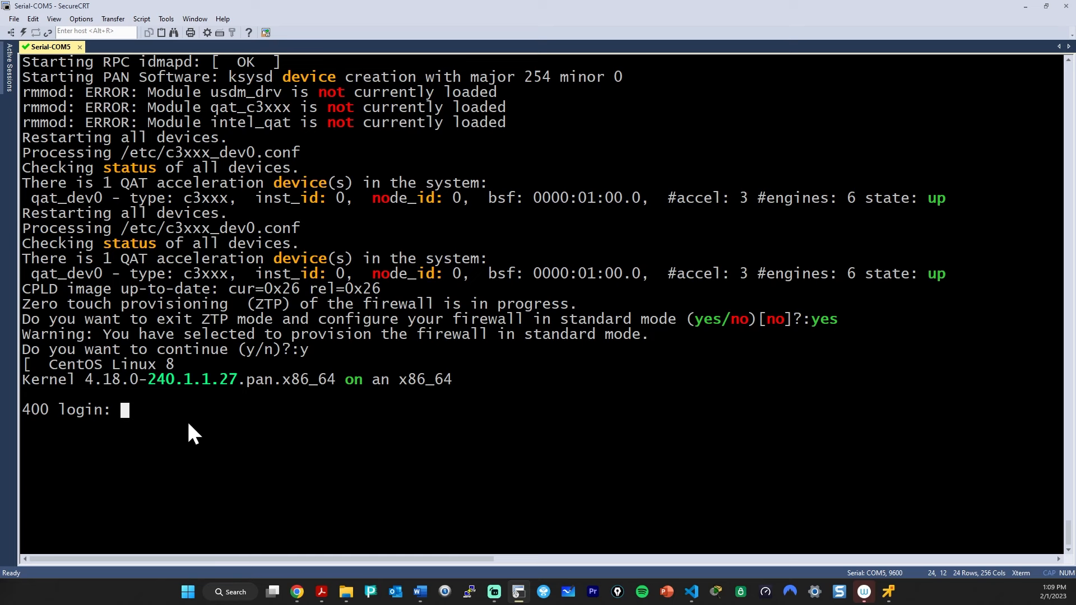
{"action": "mouse_move", "coordinate": [246, 439]}
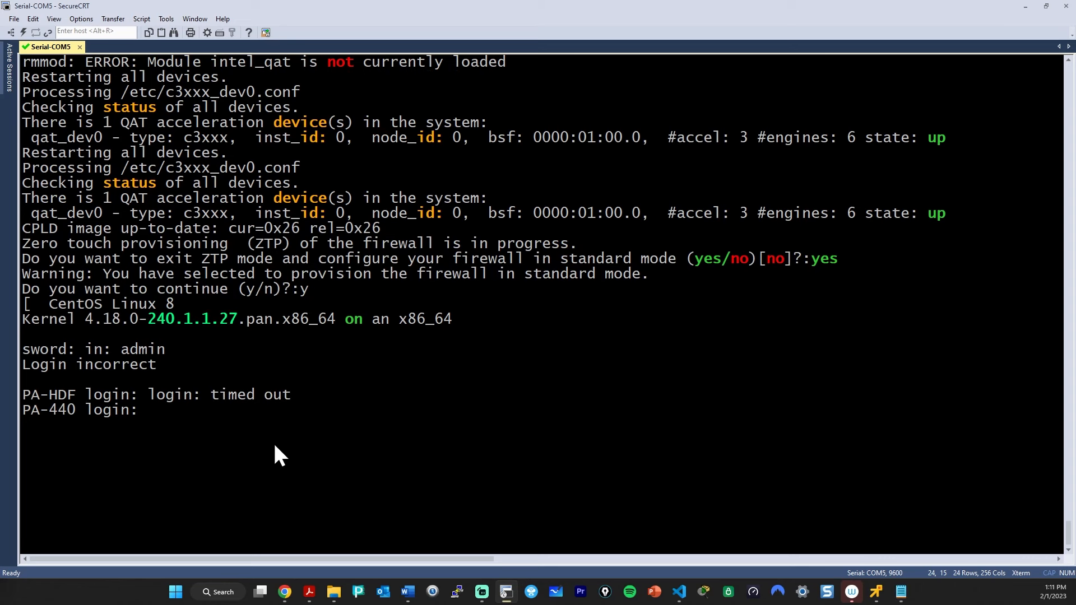
Log in as admin, set a new admin password, and run show system.
{"action": "type", "text": "admin"}
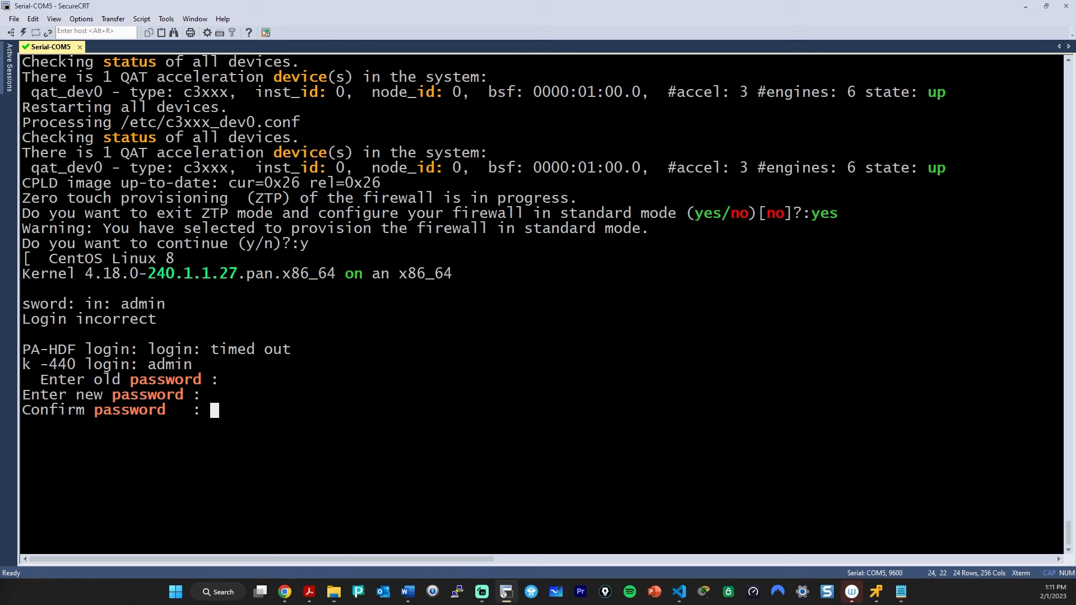
{"action": "key", "text": "enter"}
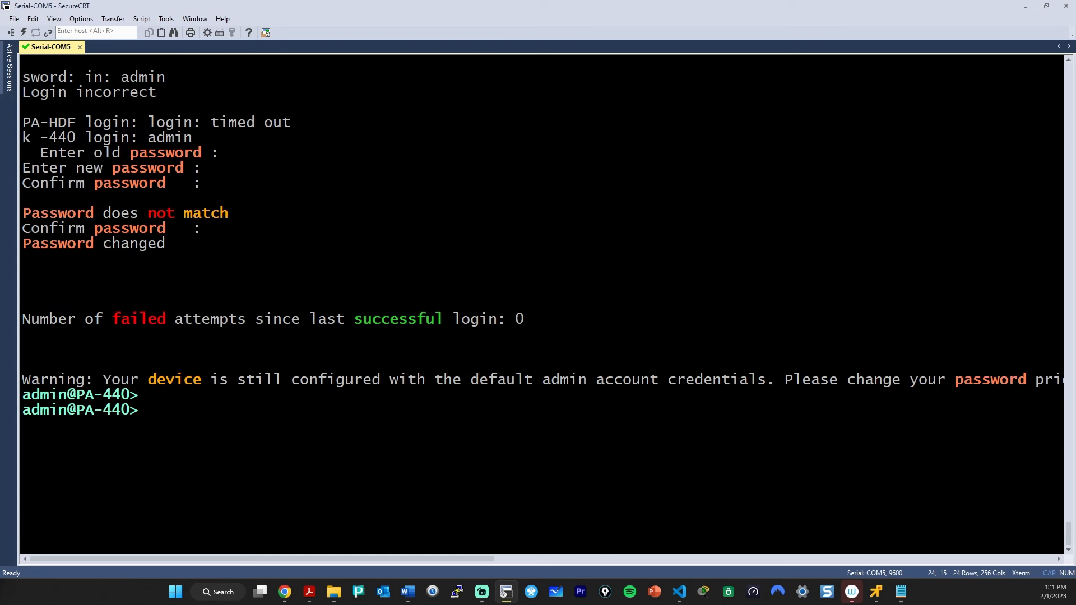
{"action": "type", "text": "show system"}
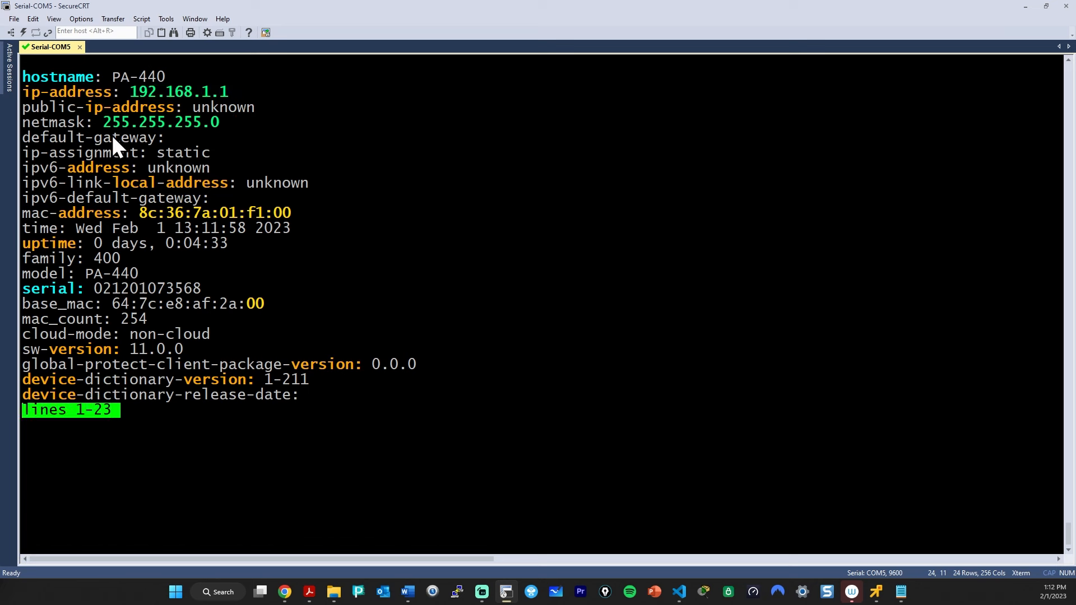
{"action": "mouse_move", "coordinate": [524, 250]}
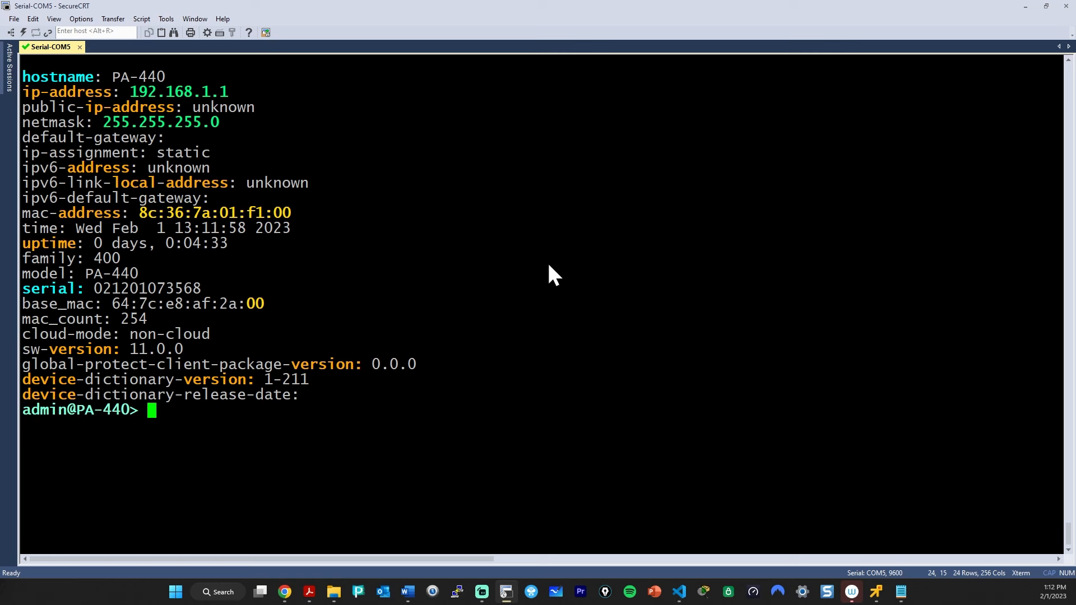
Enter configuration mode with configure, reaching the admin@PA-440# prompt.
{"action": "type", "text": "configure"}
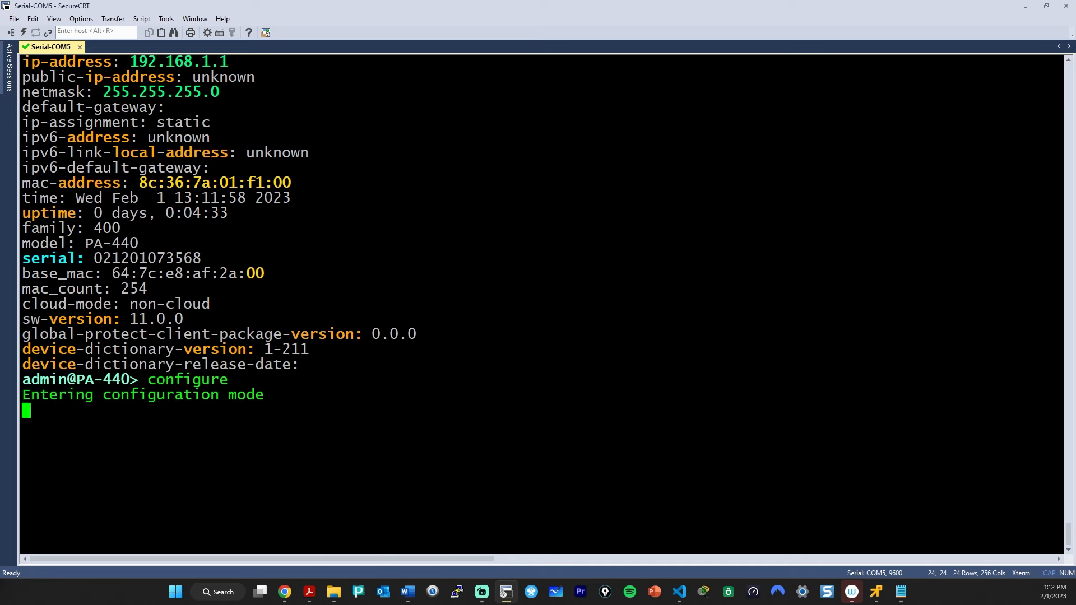
{"action": "key", "text": "enter"}
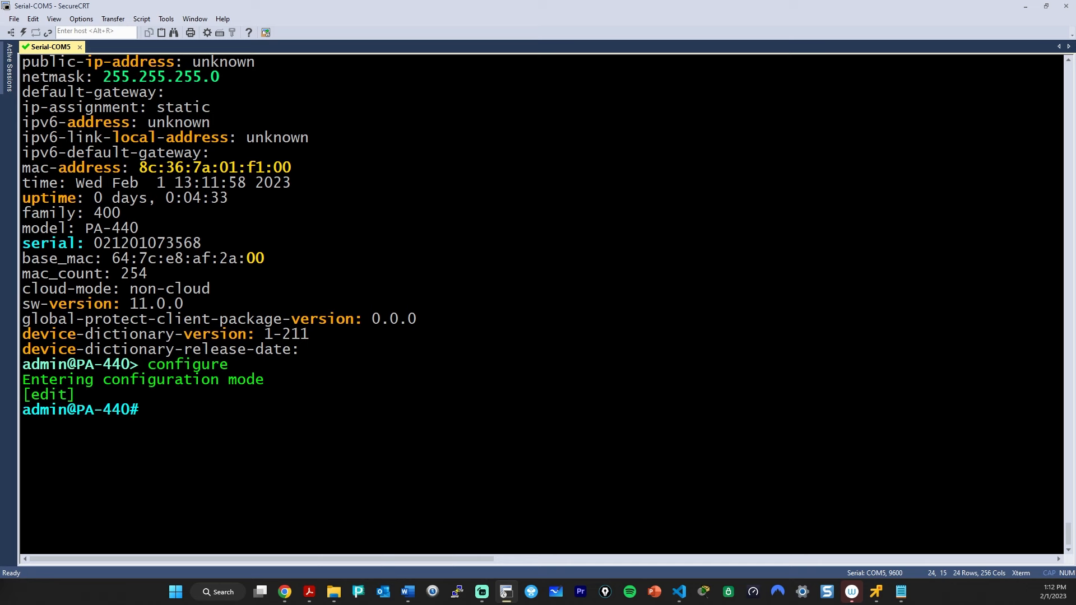
{"action": "left_click", "coordinate": [505, 592]}
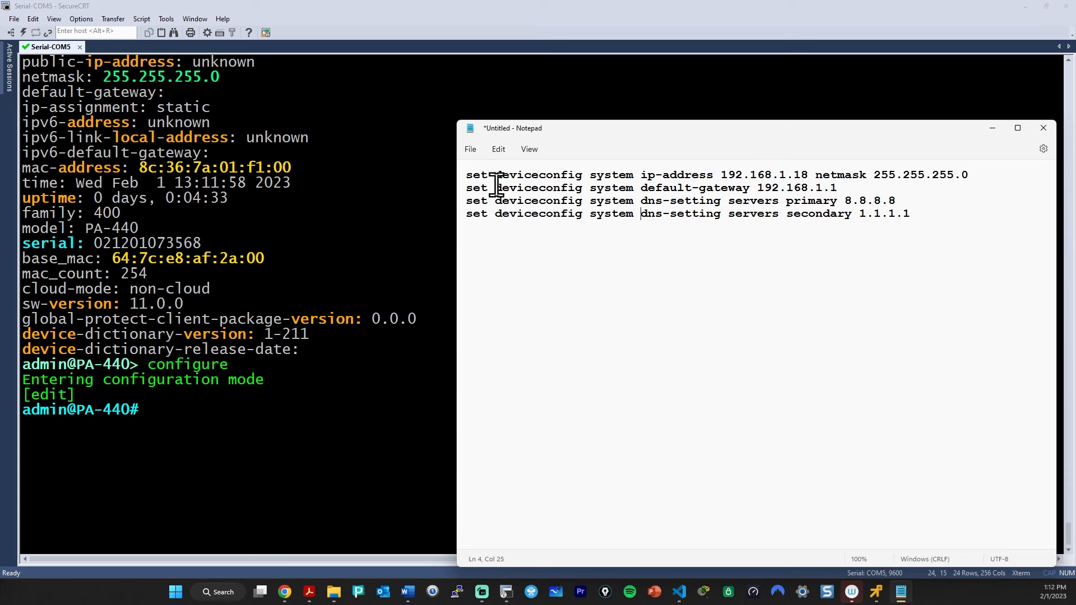
{"action": "mouse_move", "coordinate": [1000, 170]}
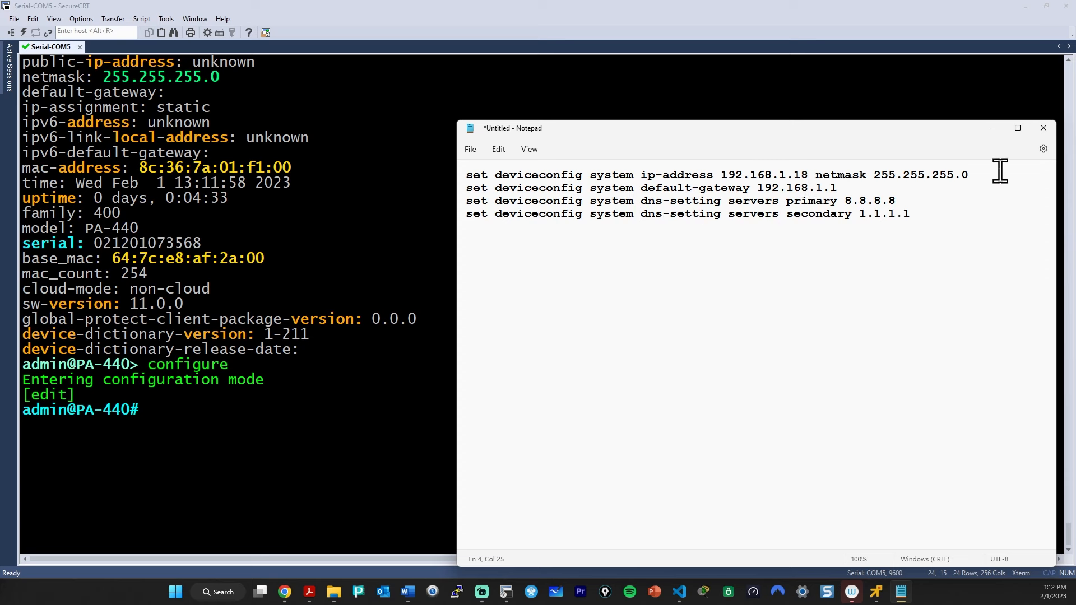
{"action": "mouse_move", "coordinate": [635, 190]}
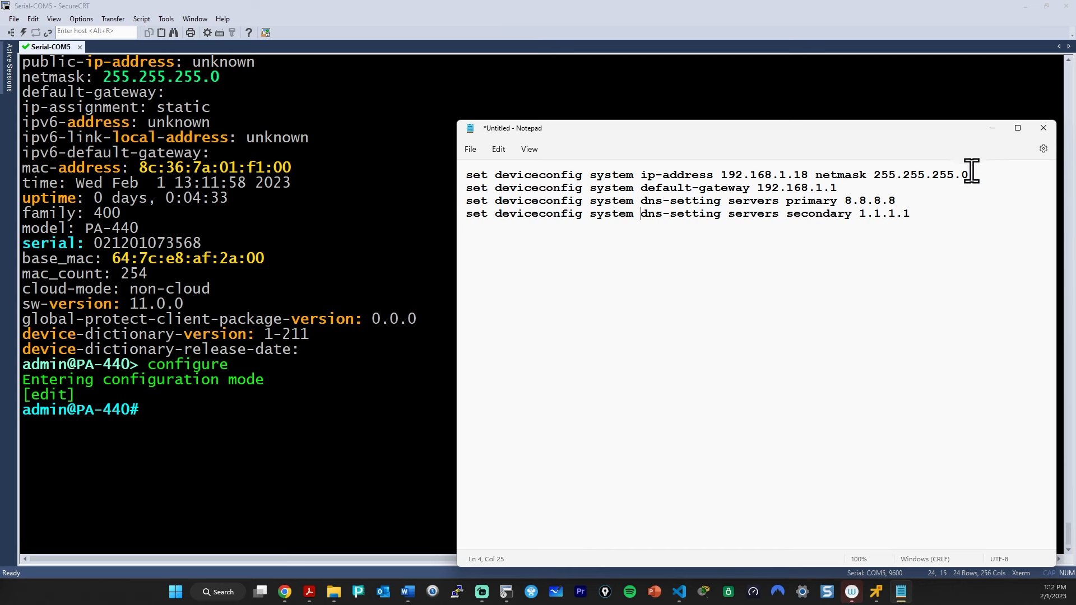
{"action": "mouse_move", "coordinate": [693, 246]}
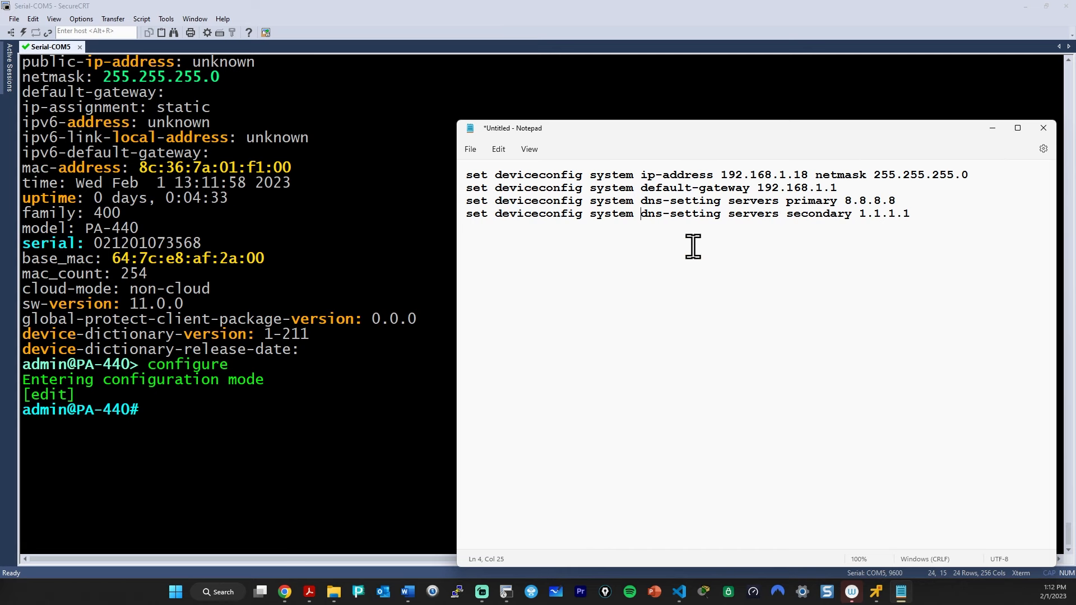
Paste the four drafted set deviceconfig system commands from Notepad into the firewall CLI.
{"action": "left_click_drag", "start_coordinate": [638, 213], "coordinate": [465, 175]}
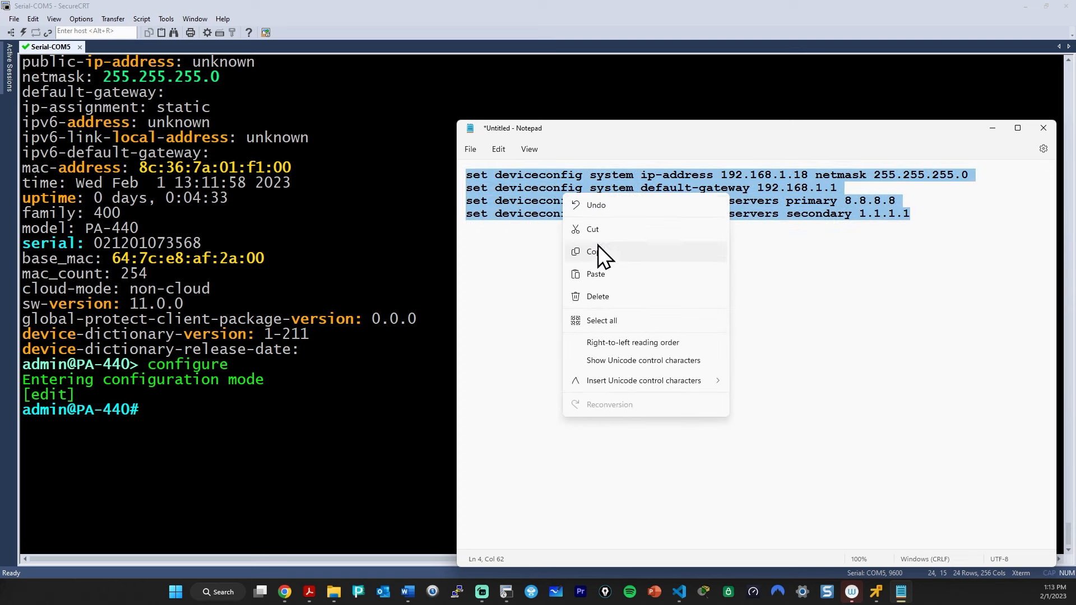
{"action": "left_click", "coordinate": [596, 251]}
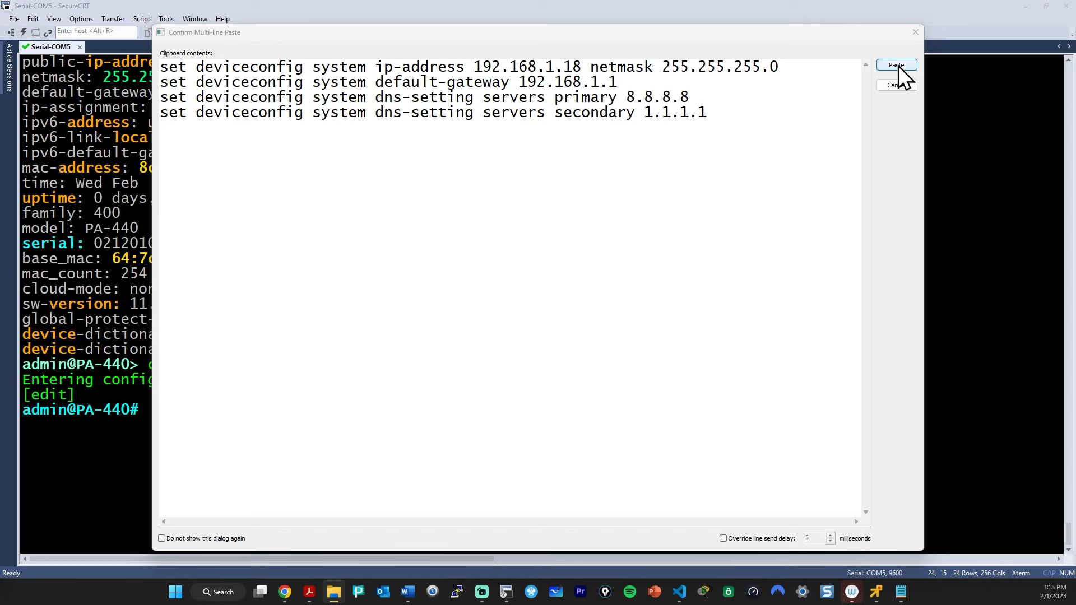
{"action": "left_click", "coordinate": [895, 65]}
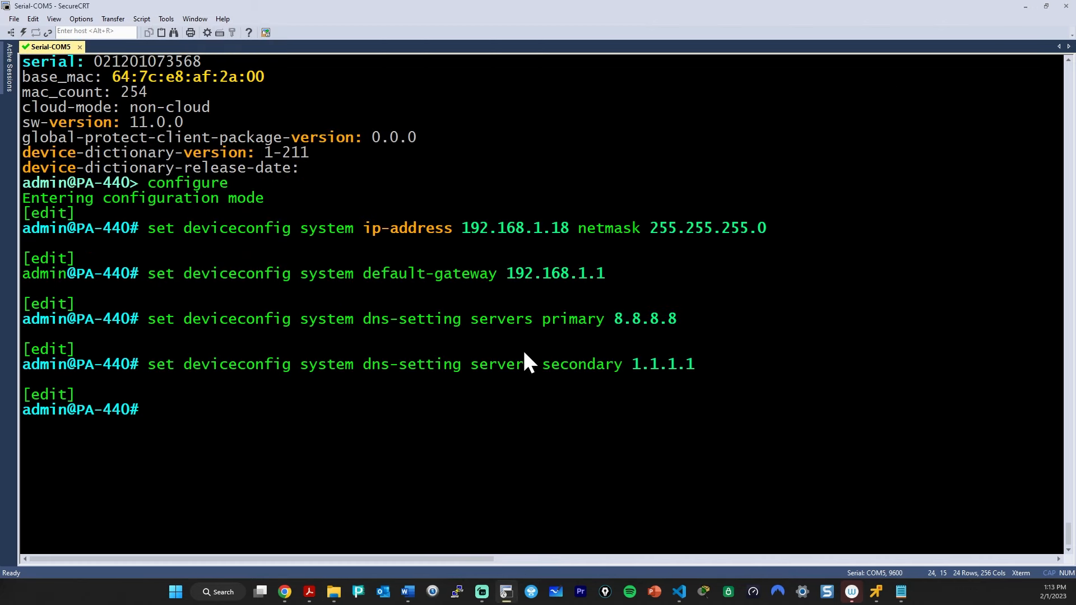
{"action": "double_click", "coordinate": [559, 227]}
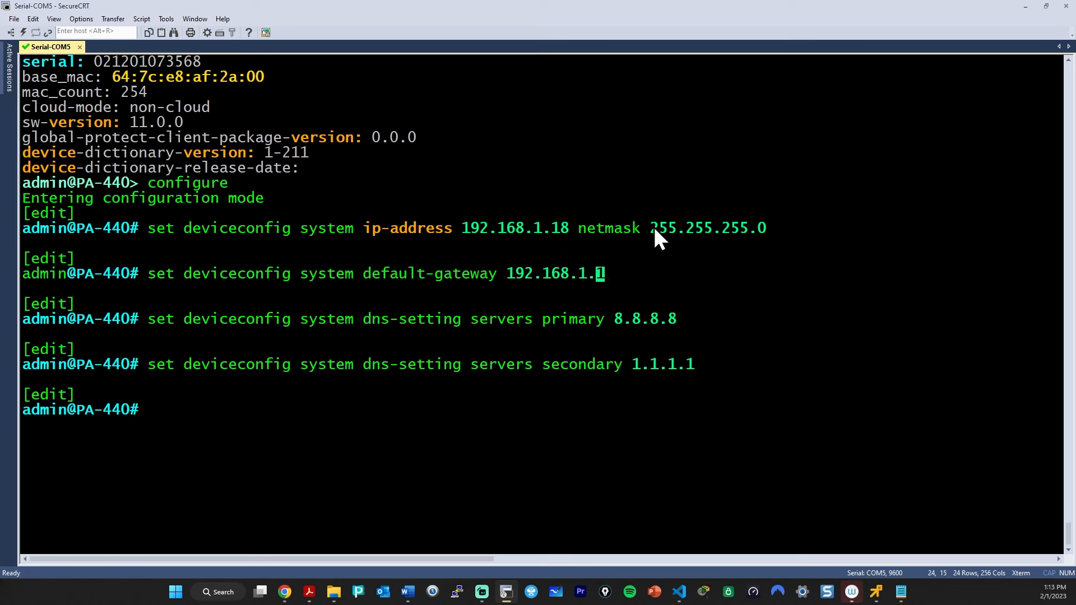
{"action": "double_click", "coordinate": [693, 227]}
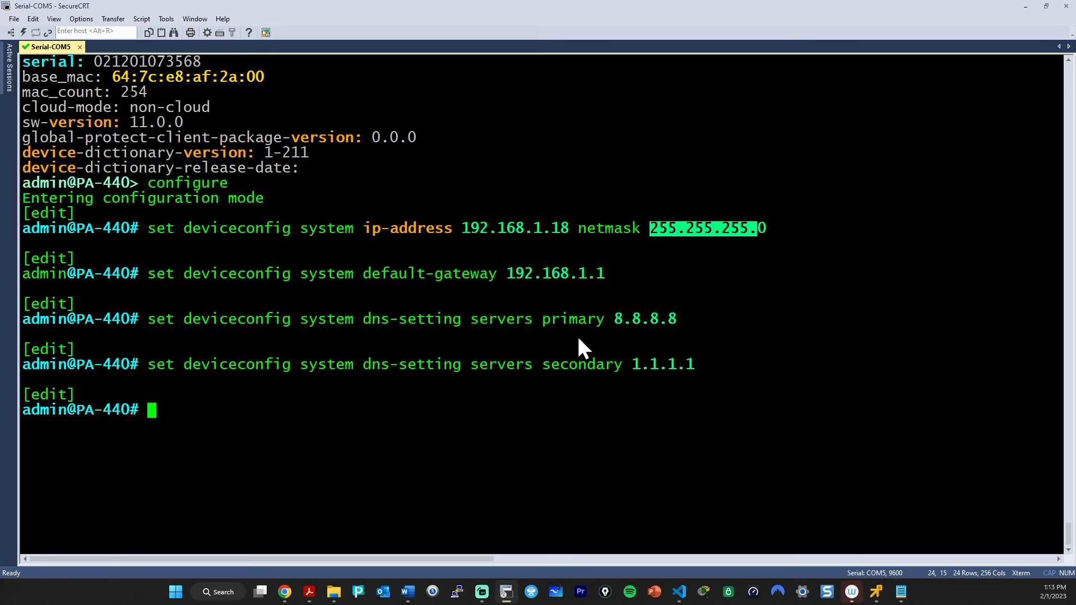
{"action": "mouse_move", "coordinate": [467, 382]}
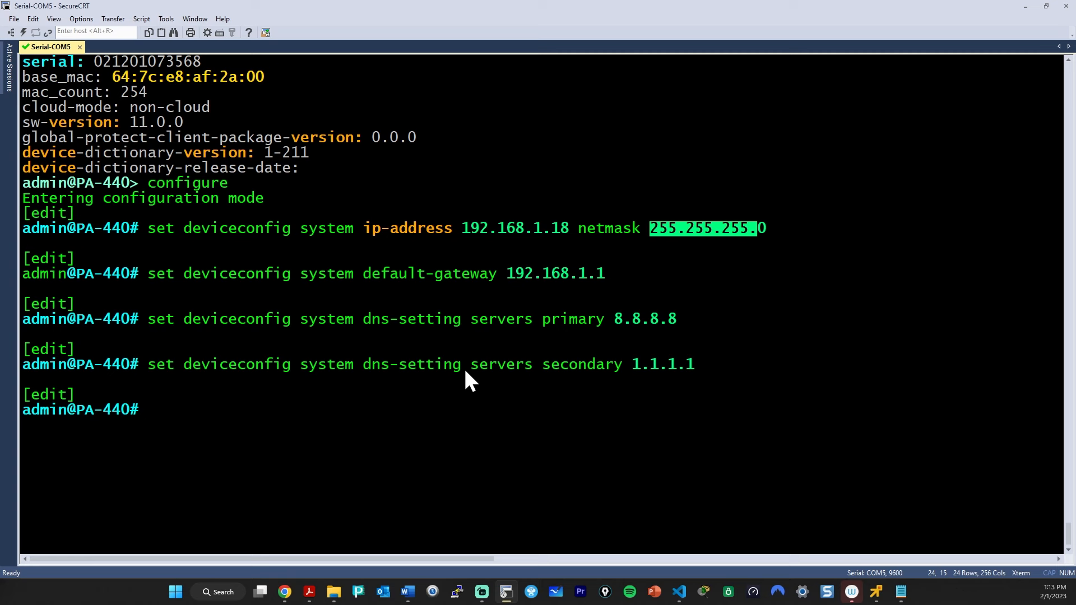
Commit the management IP, netmask 255.255.255.0, gateway and DNS settings.
{"action": "type", "text": "commit"}
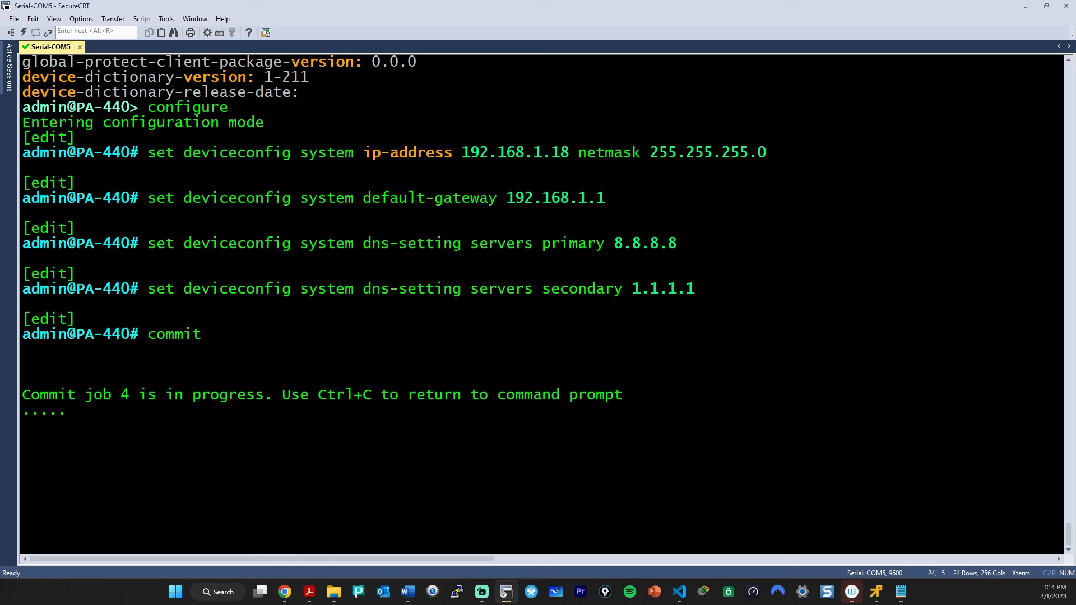
Check commit job 4 with run show jobs, exit configuration mode, and run show system info.
{"action": "key", "text": "ctrl+c"}
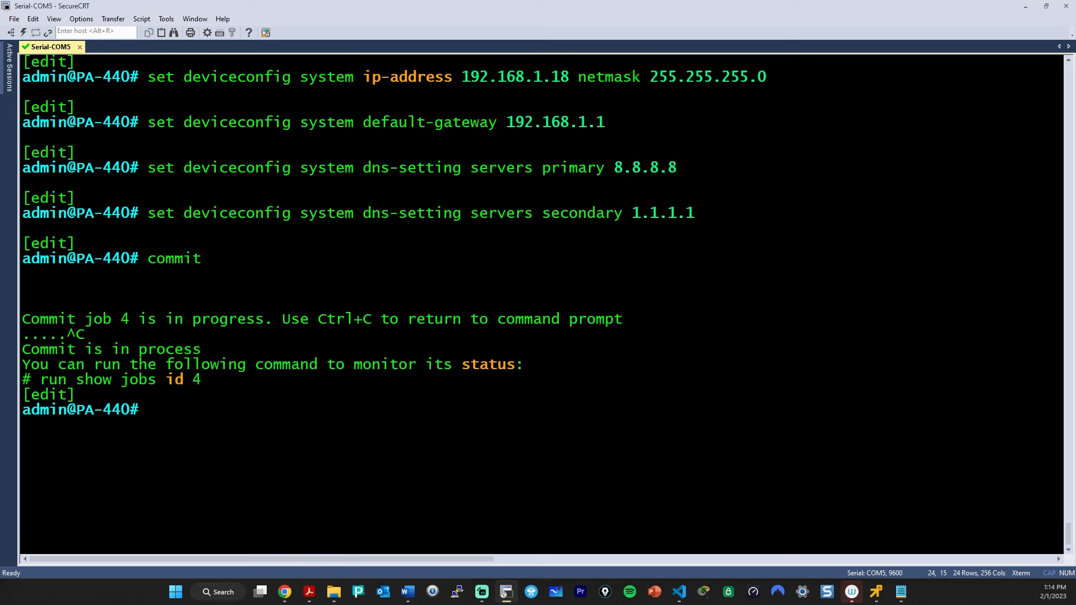
{"action": "mouse_move", "coordinate": [345, 383]}
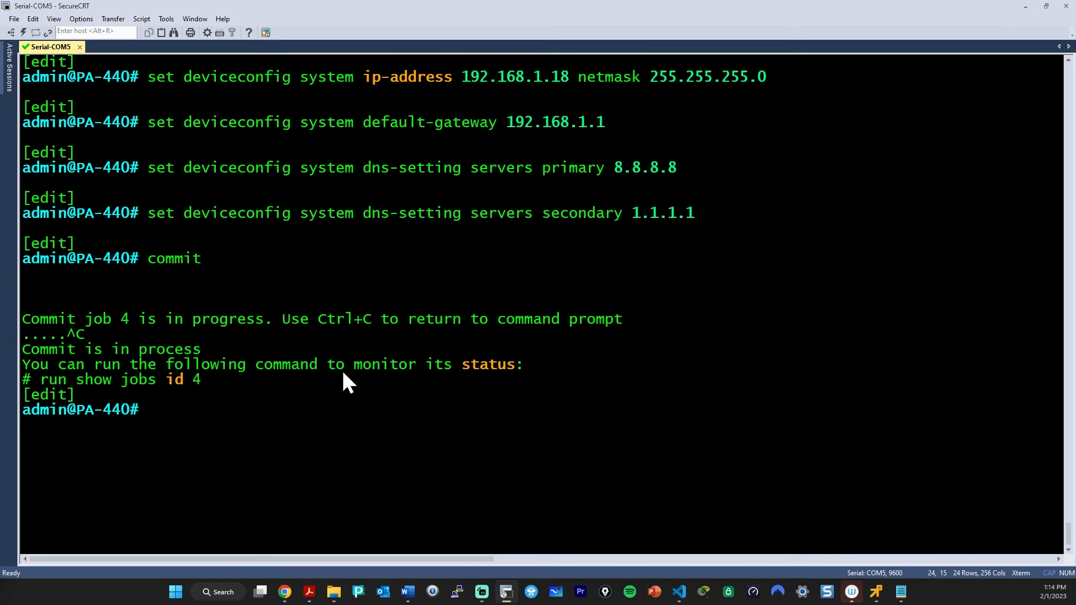
{"action": "type", "text": "run show jobs id 4"}
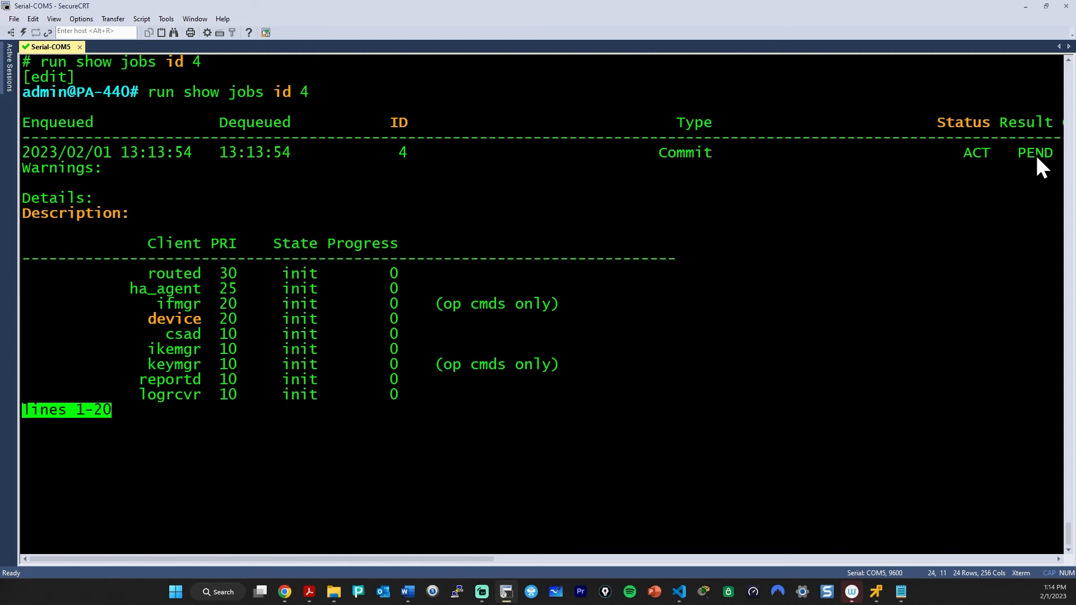
{"action": "double_click", "coordinate": [1034, 152]}
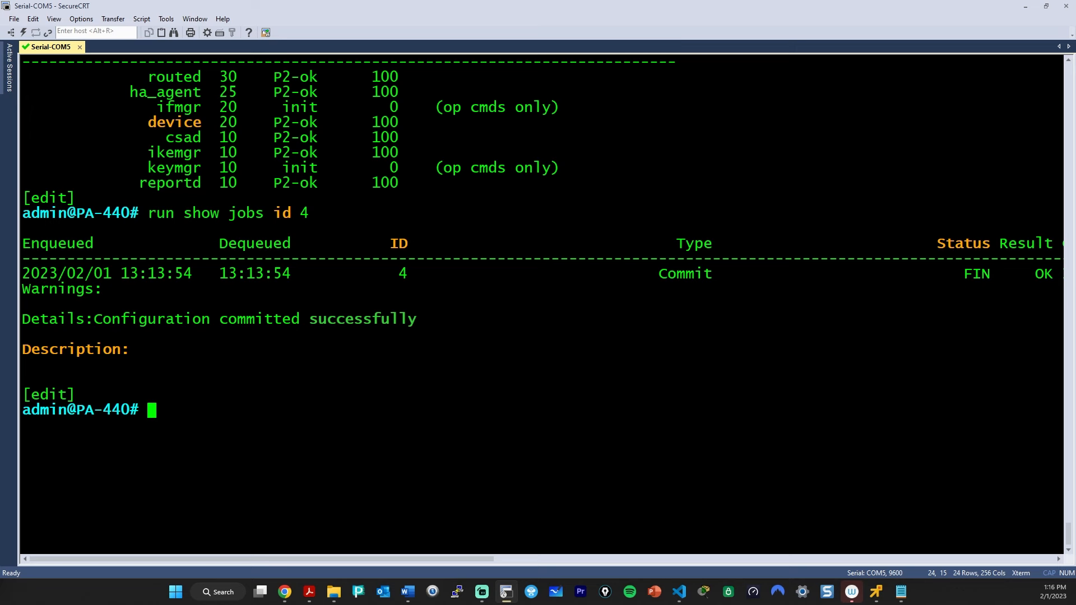
{"action": "type", "text": "exit"}
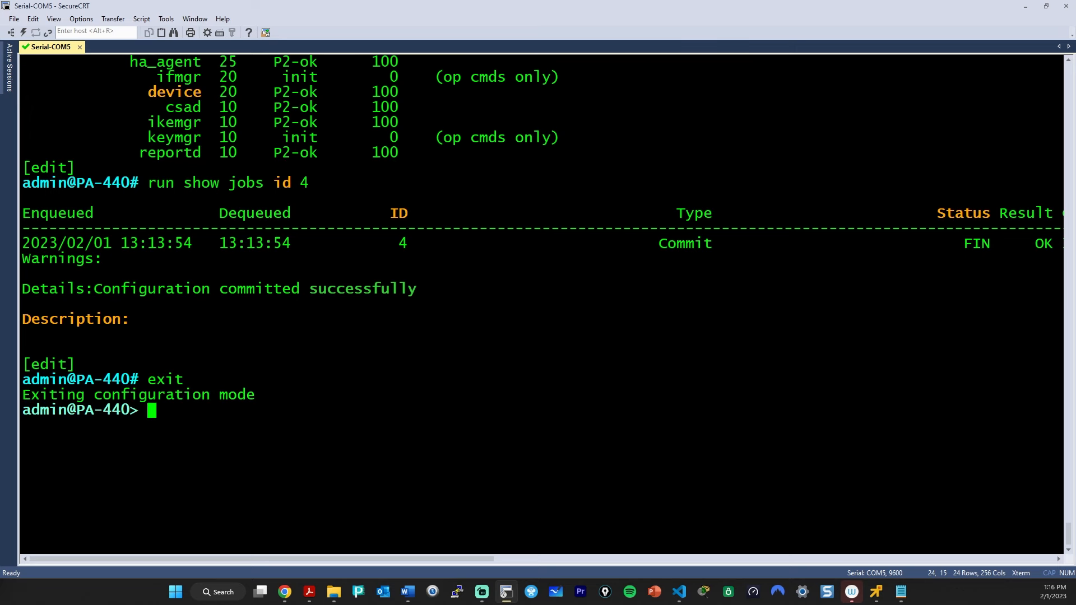
{"action": "type", "text": "show syst"}
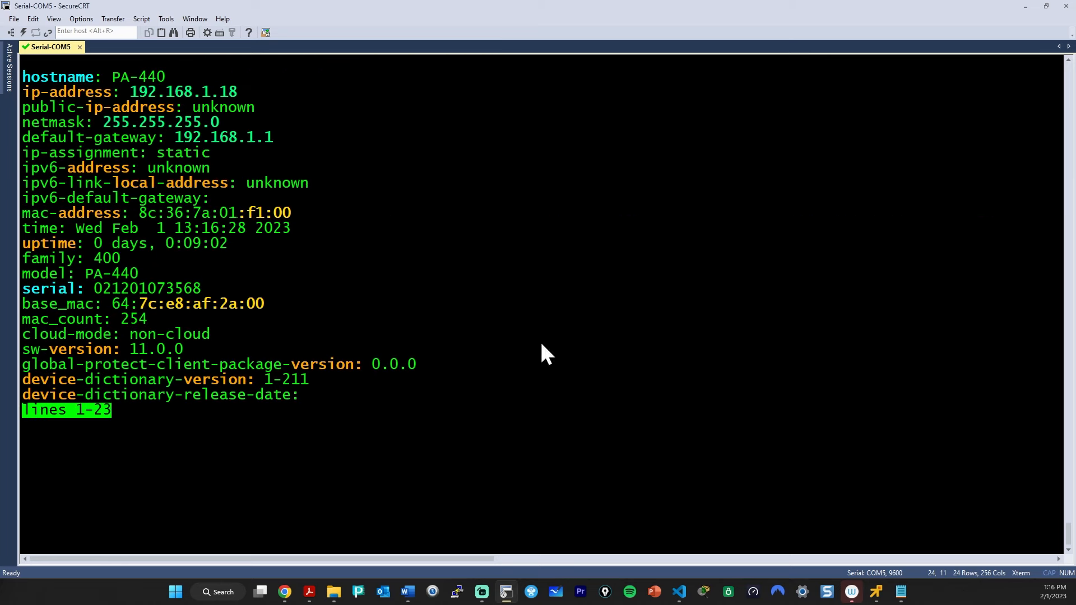
Highlight the default gateway 192.168.1.1 in the system info output.
{"action": "left_click_drag", "start_coordinate": [132, 91], "coordinate": [237, 91]}
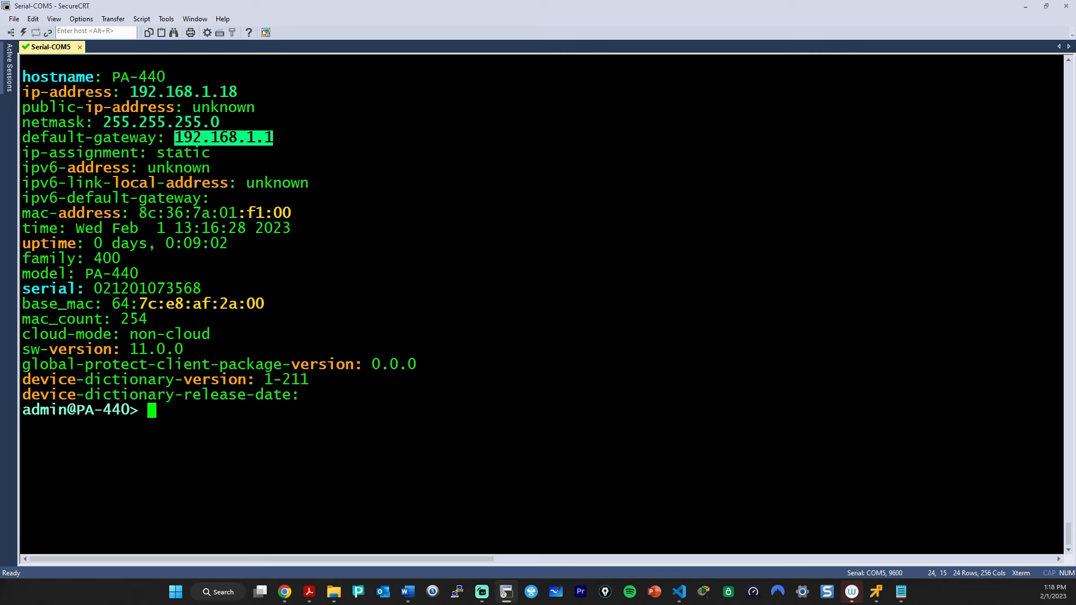
{"action": "type", "text": "ping host"}
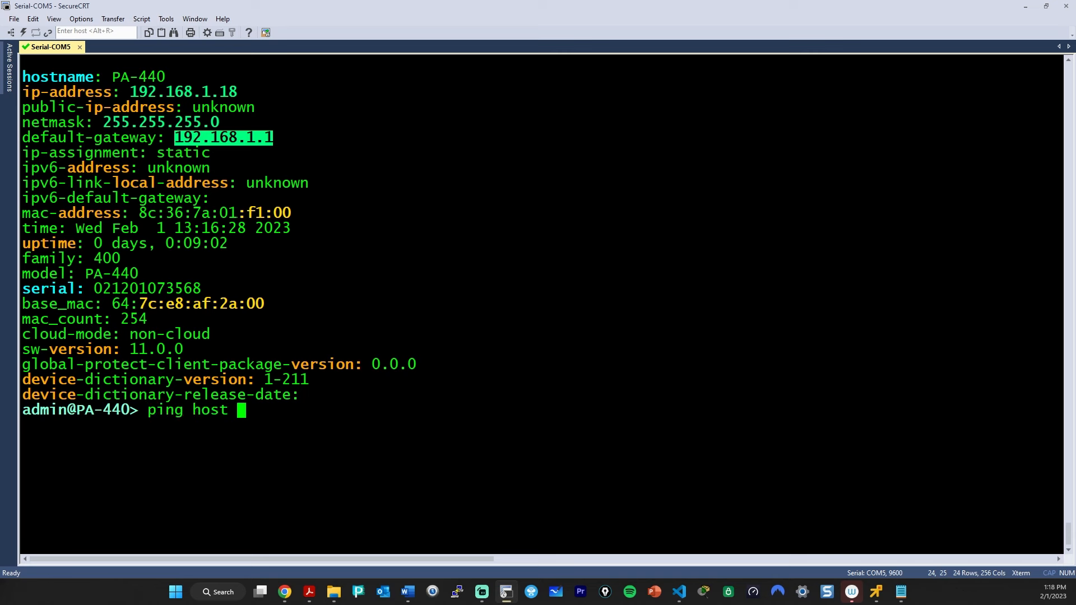
{"action": "type", "text": "8.8.8.8"}
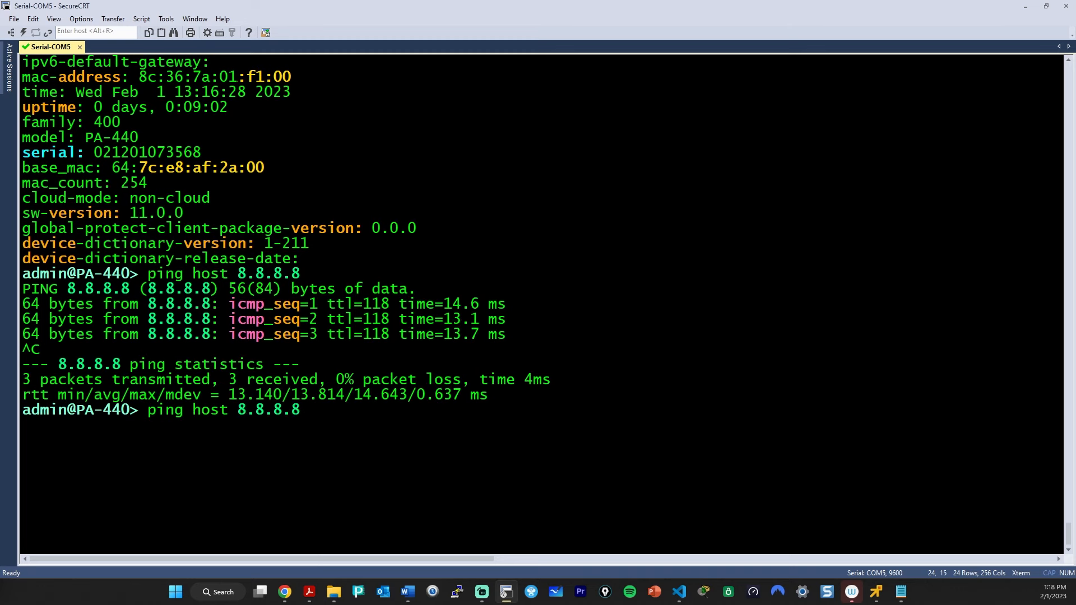
{"action": "key", "text": "BackSpace"}
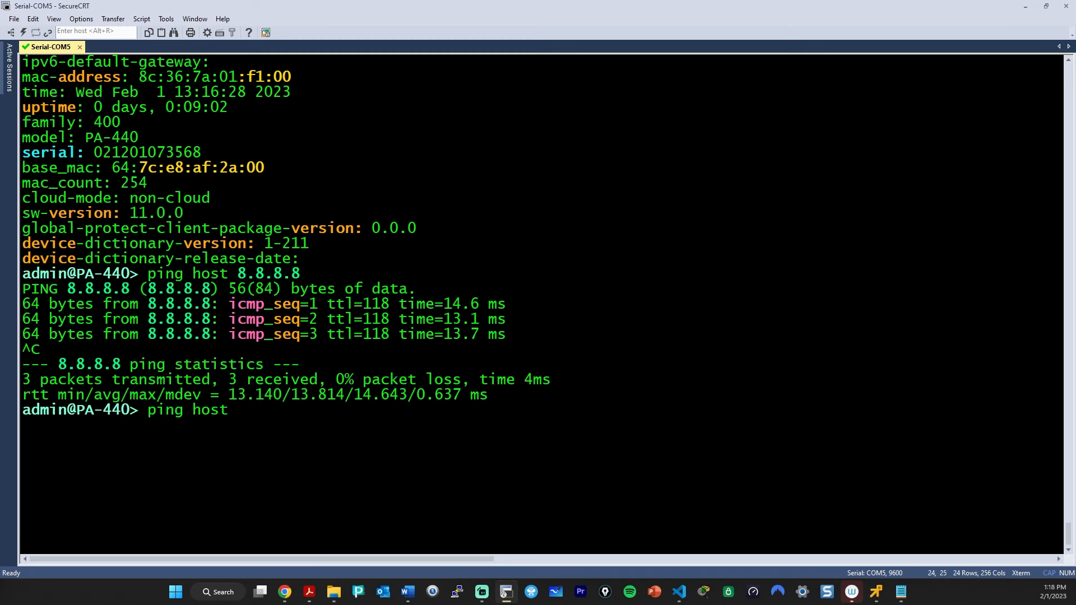
{"action": "type", "text": "www"}
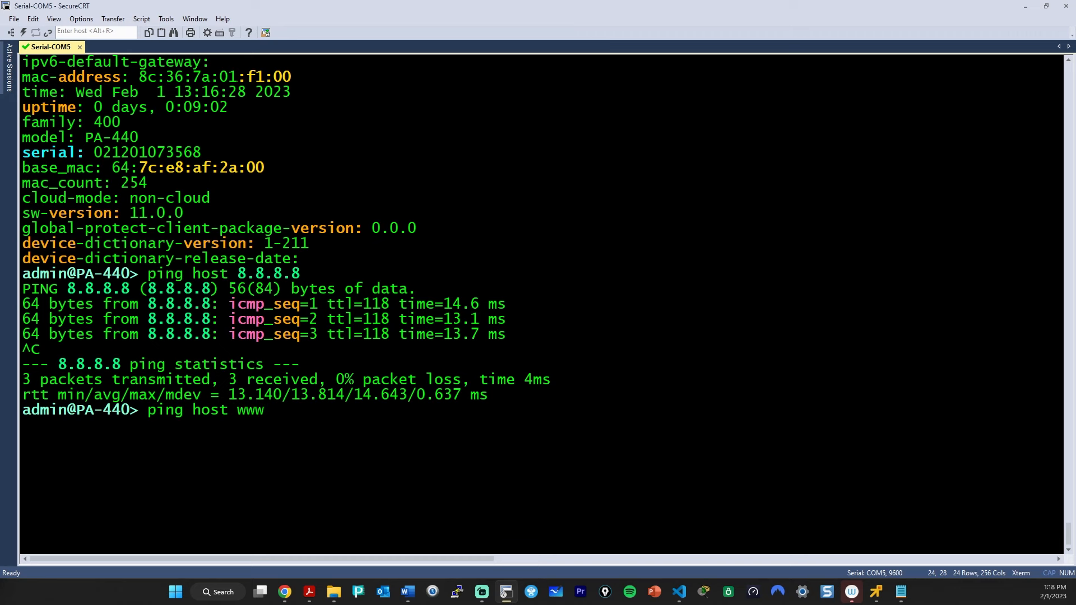
{"action": "type", "text": ".paloaltonetworks.com"}
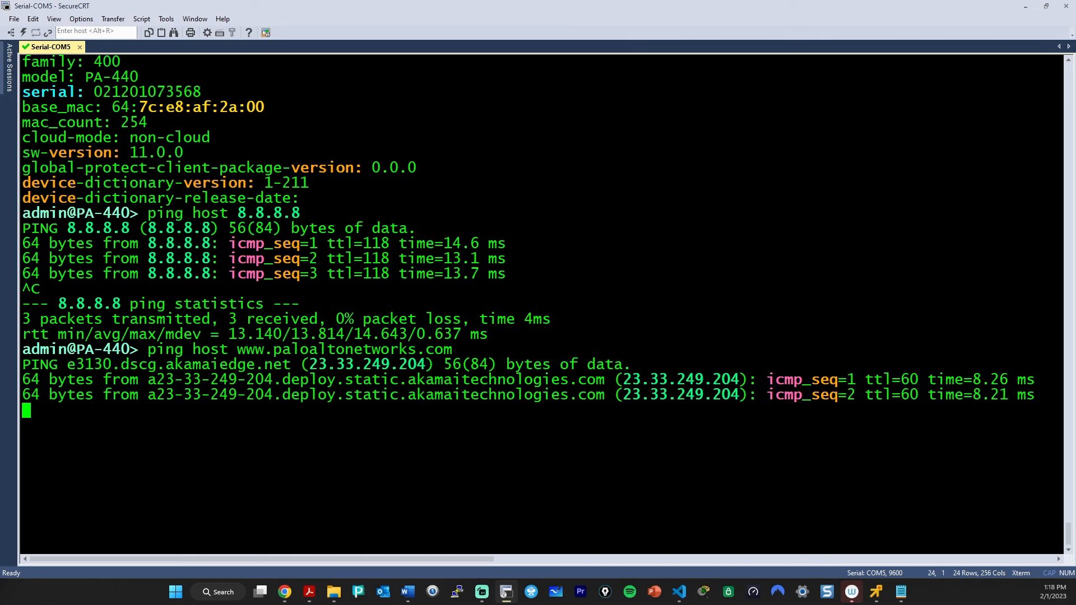
{"action": "key", "text": "ctrl+c"}
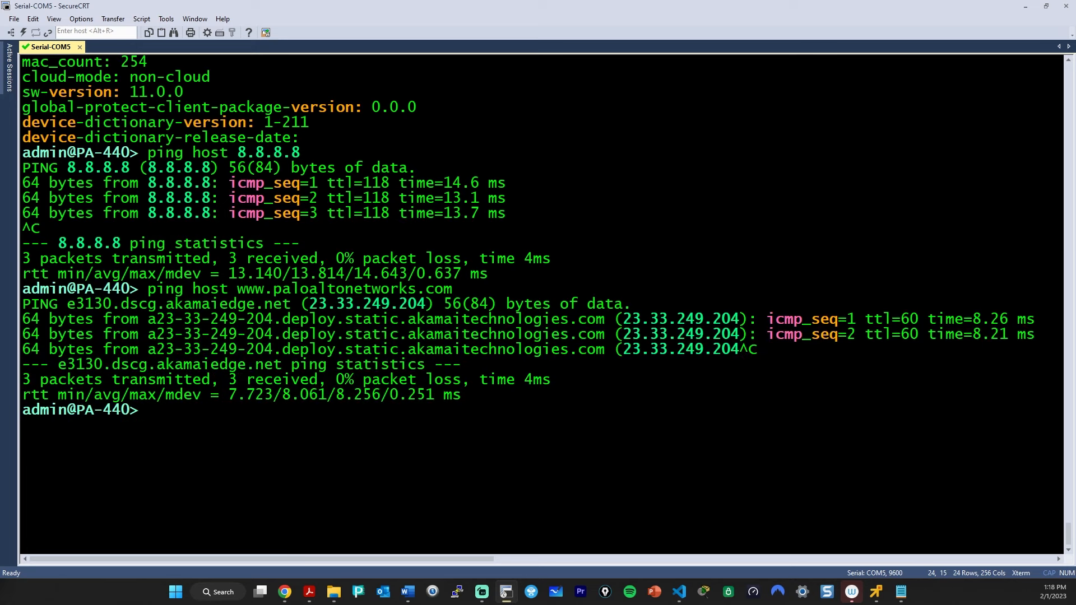
{"action": "mouse_move", "coordinate": [433, 302]}
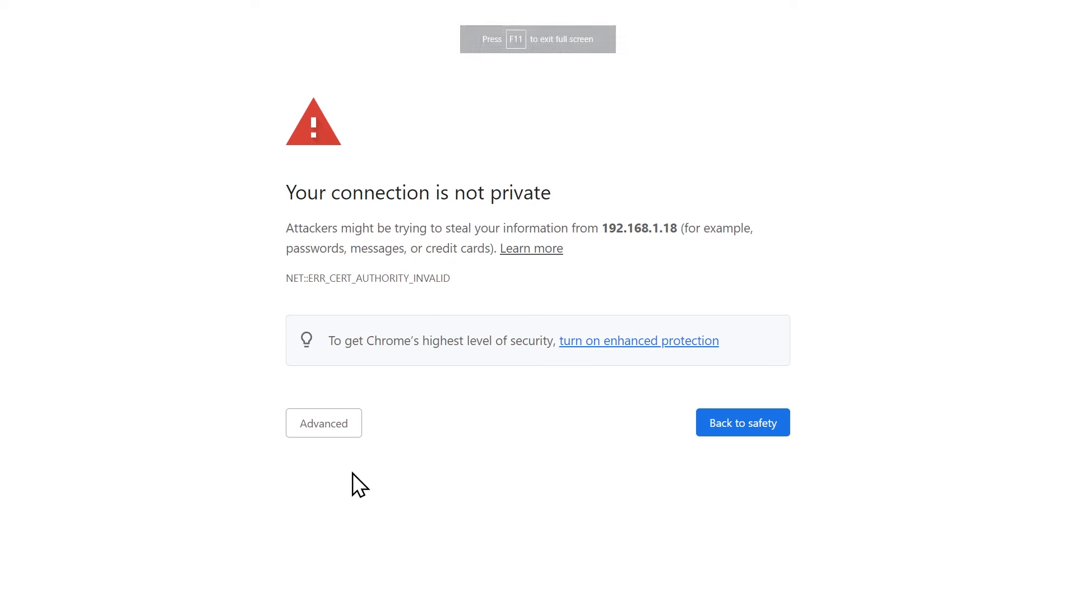
Proceed past the certificate warning to 192.168.1.18 and log in to the PAN-OS dashboard.
{"action": "left_click", "coordinate": [322, 423]}
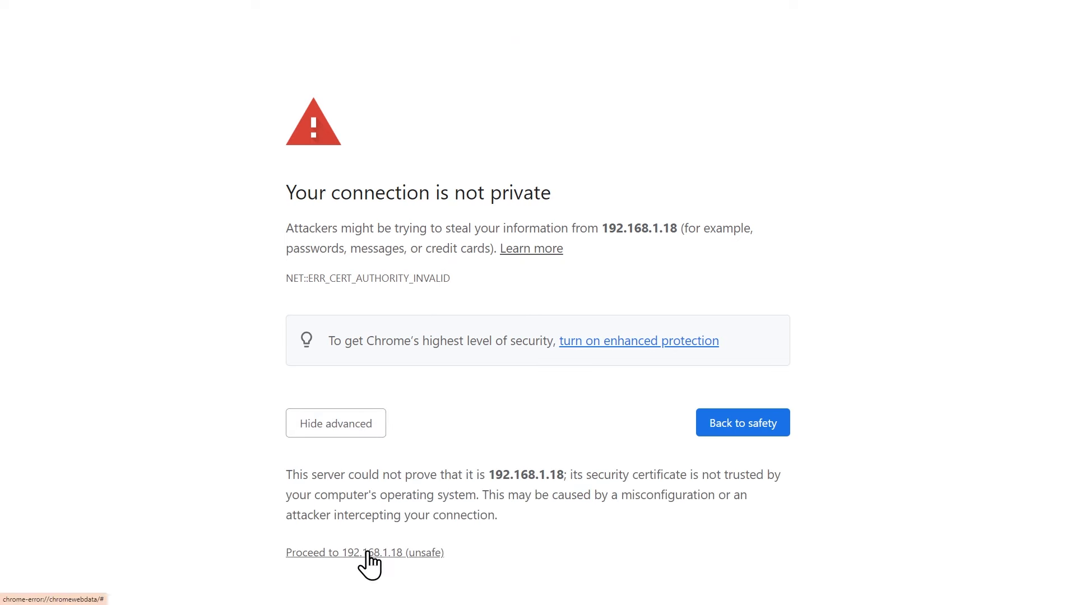
{"action": "left_click", "coordinate": [364, 553]}
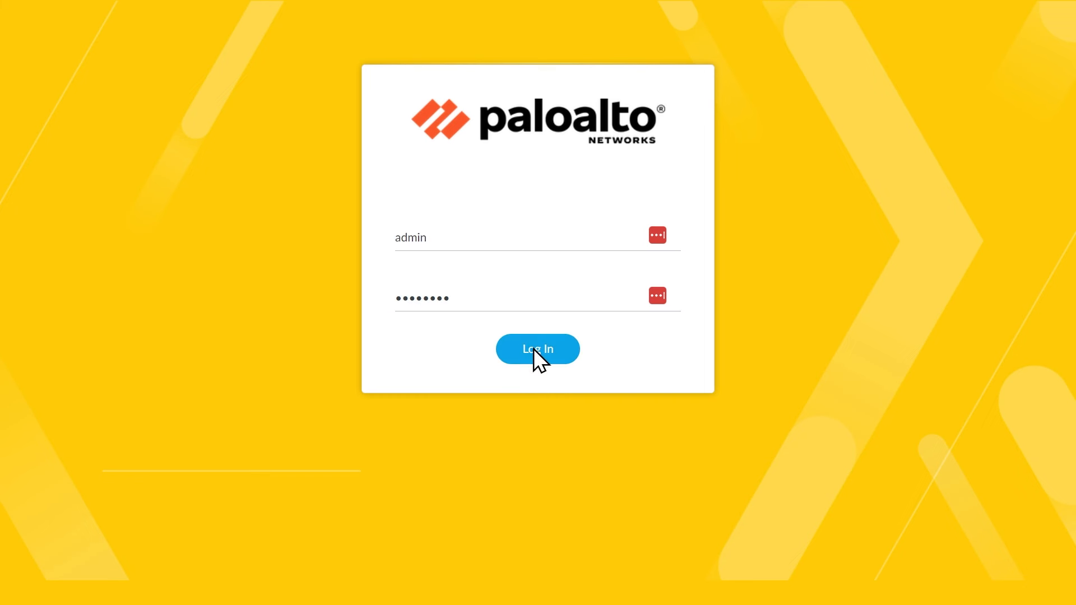
{"action": "left_click", "coordinate": [537, 348]}
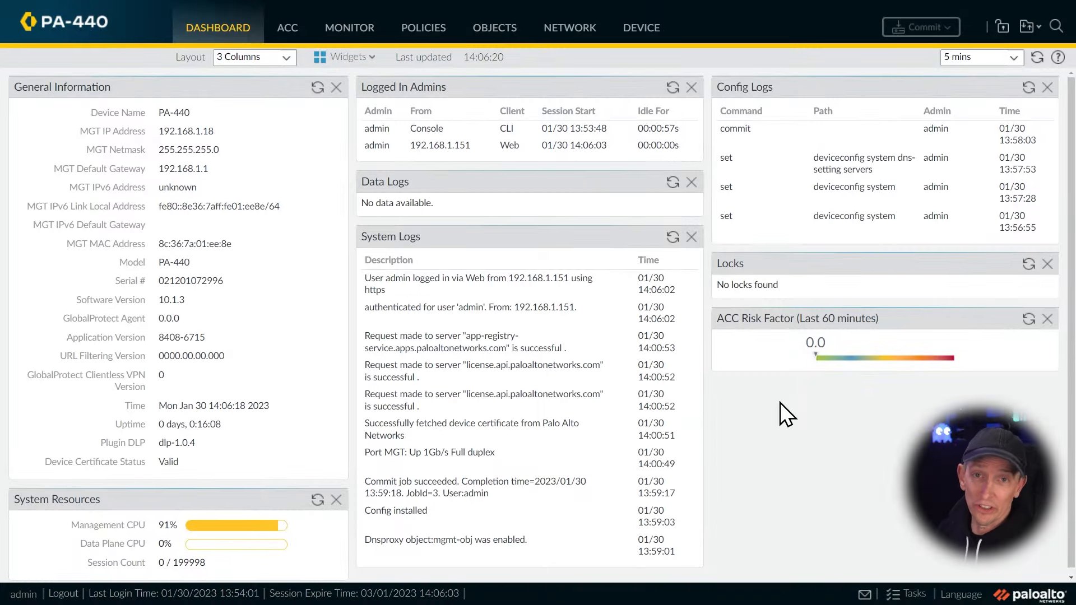